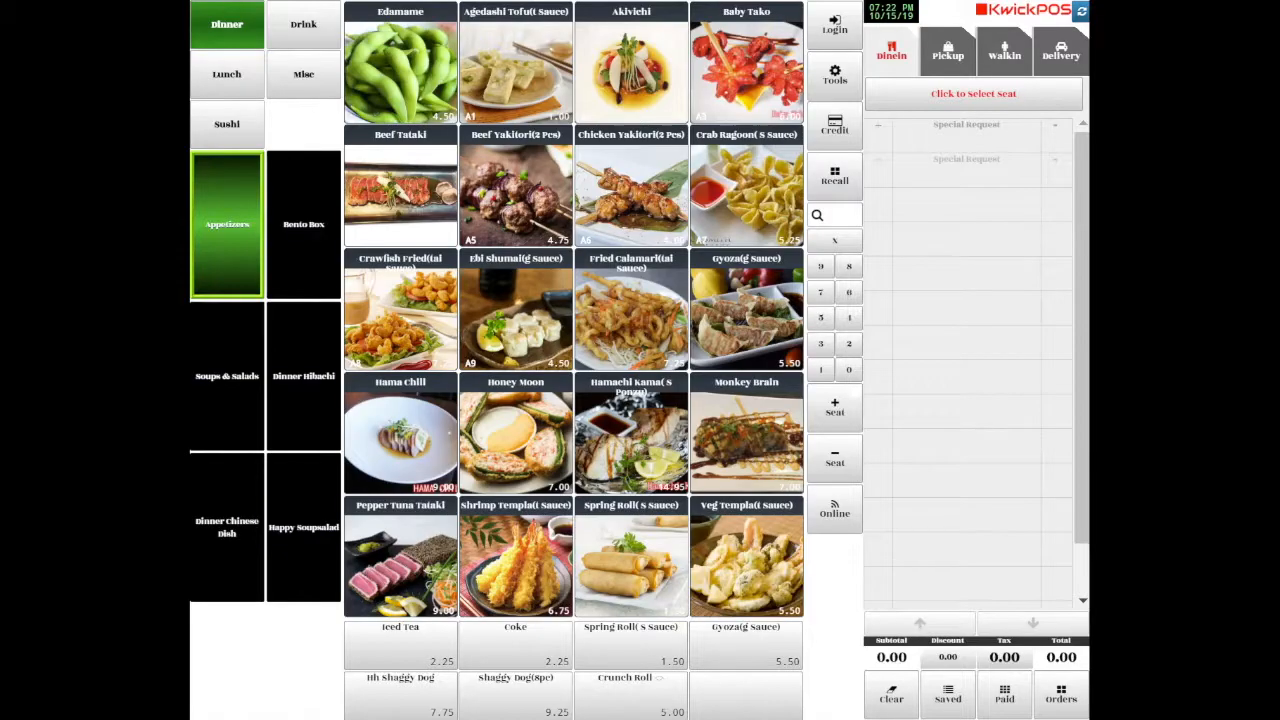
pyautogui.moveTo(270, 238)
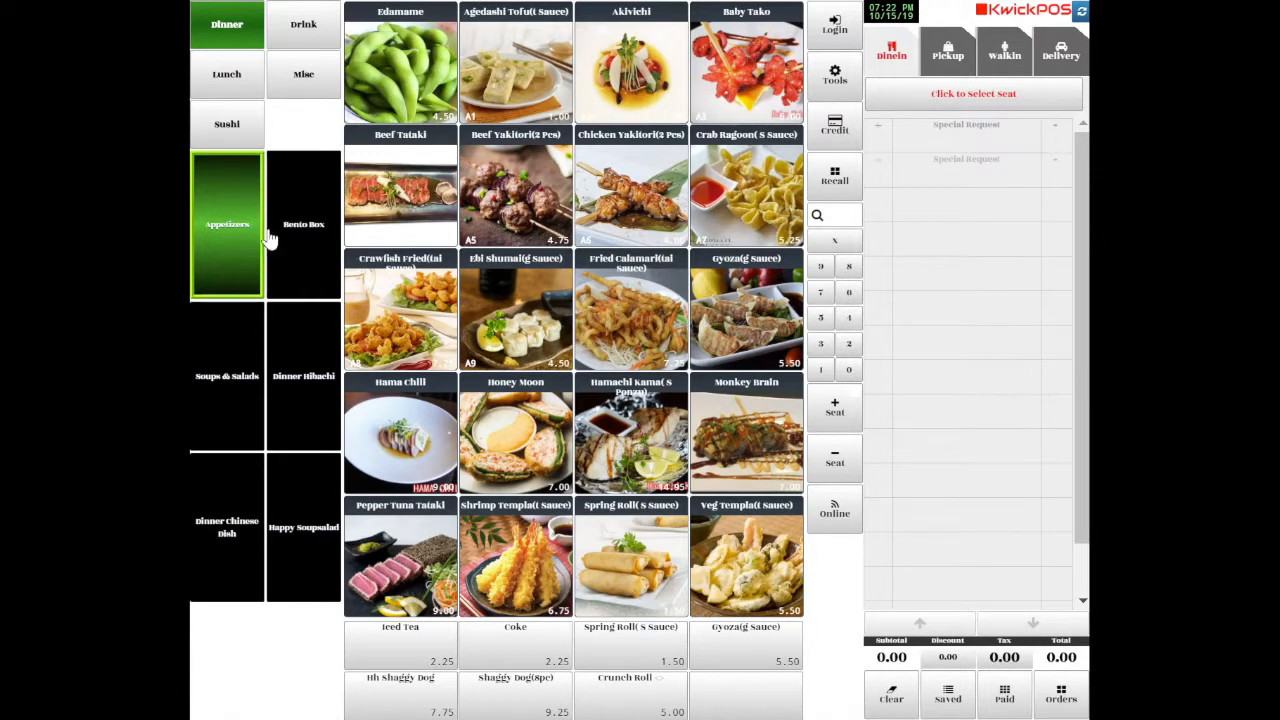
pyautogui.moveTo(610, 160)
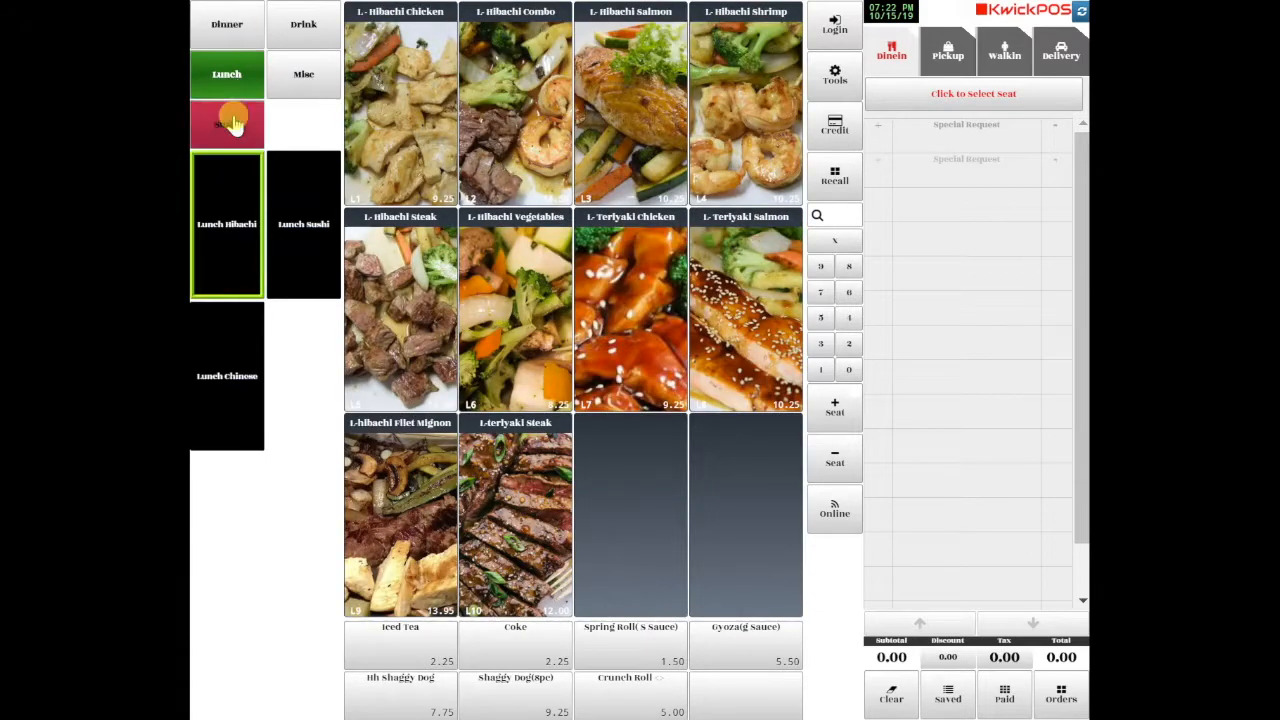
# Show the Sushi category's Happy Roll items.
pyautogui.click(226, 123)
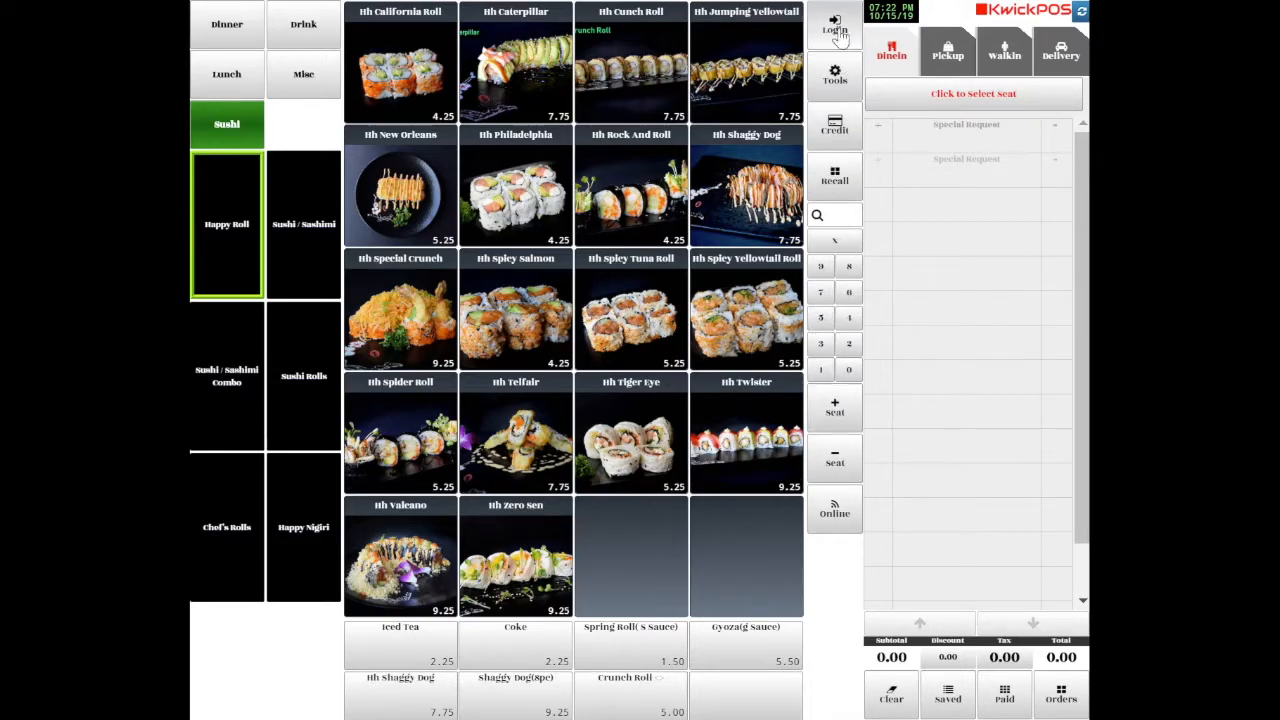
pyautogui.moveTo(945, 25)
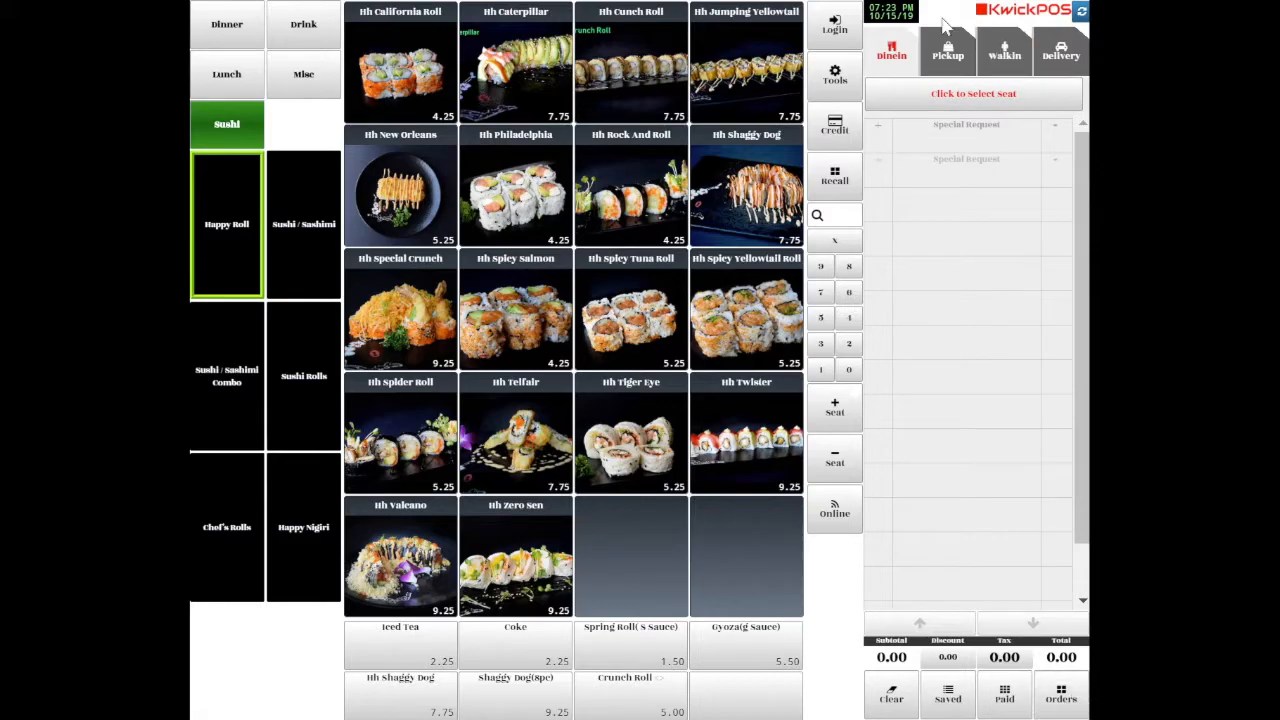
pyautogui.moveTo(928, 398)
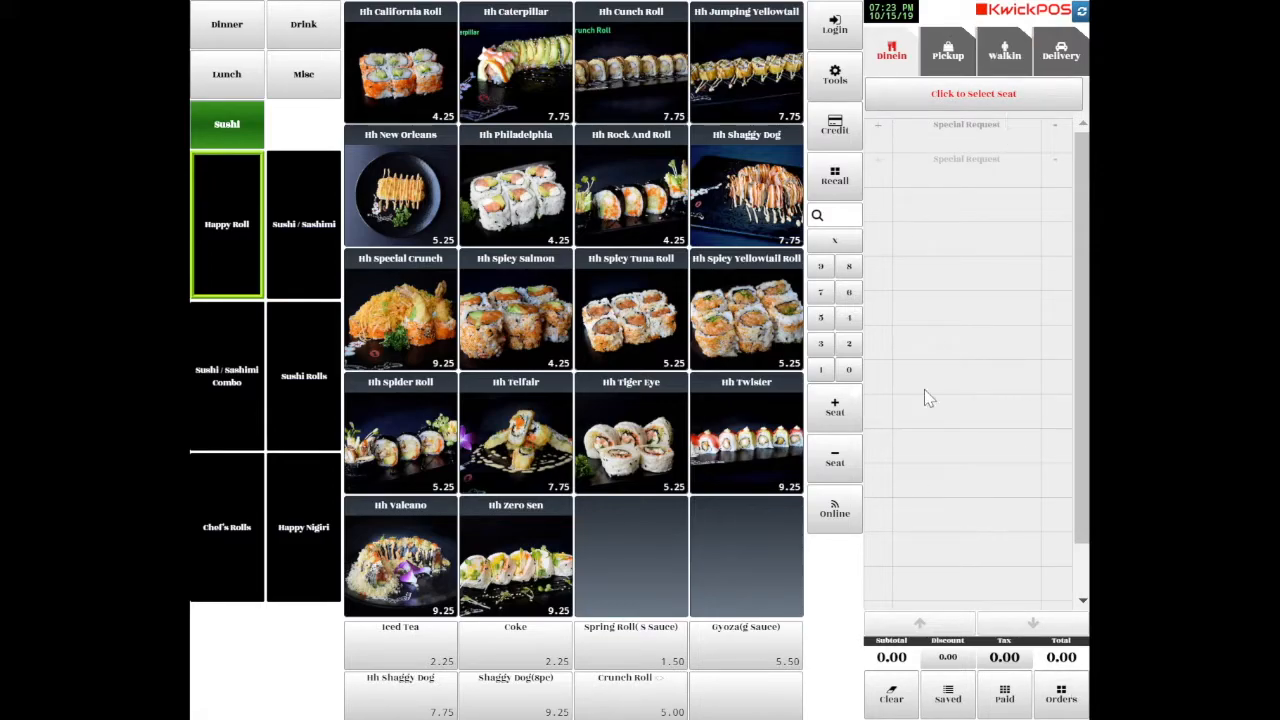
pyautogui.moveTo(1035, 705)
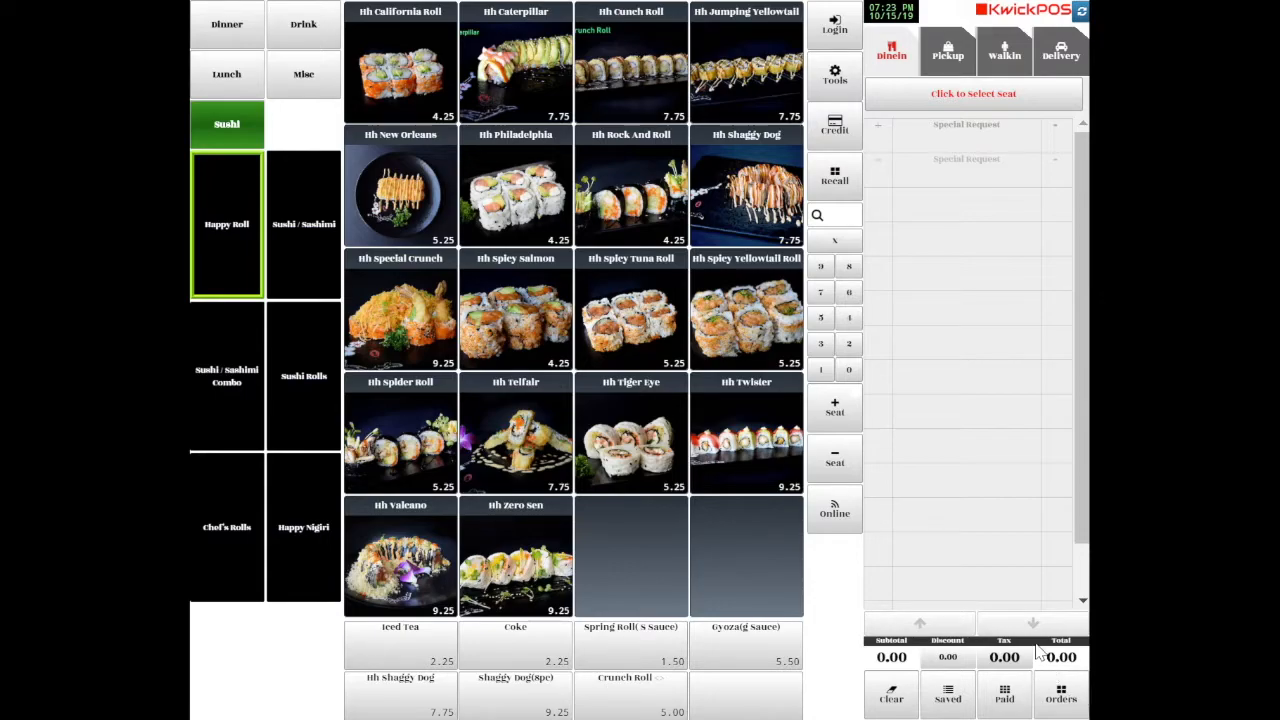
pyautogui.moveTo(880, 203)
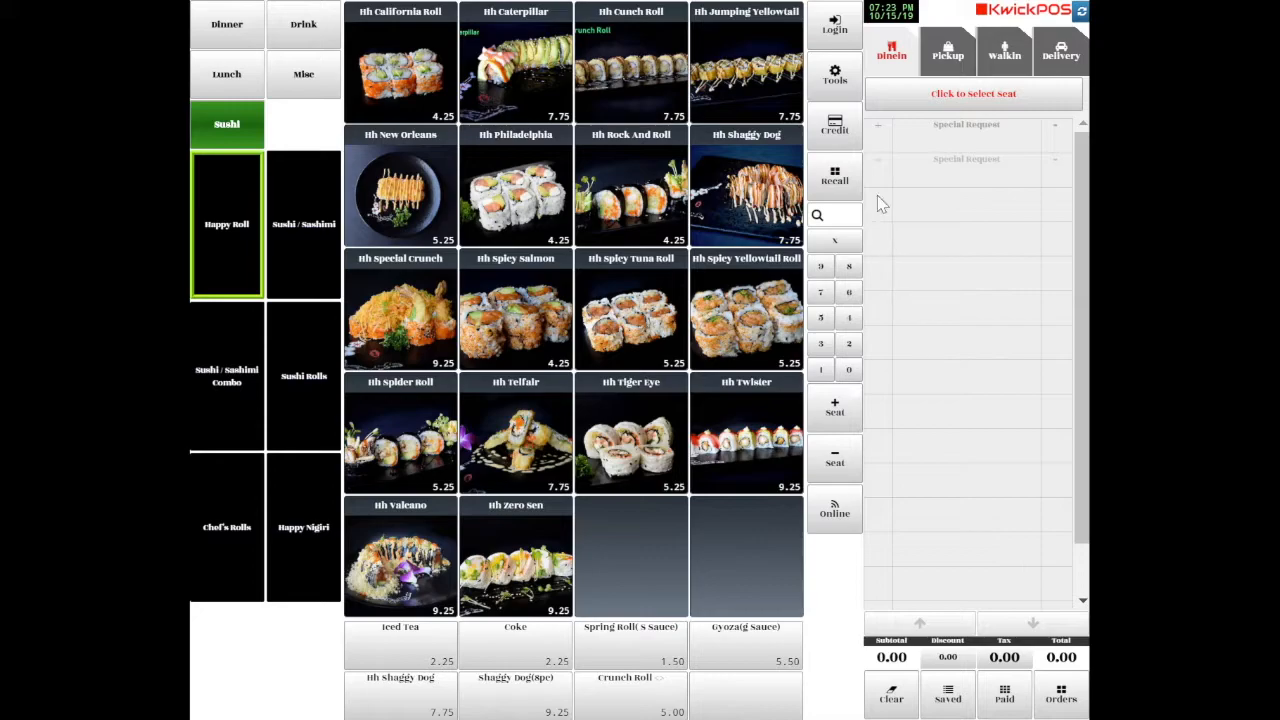
pyautogui.moveTo(905, 15)
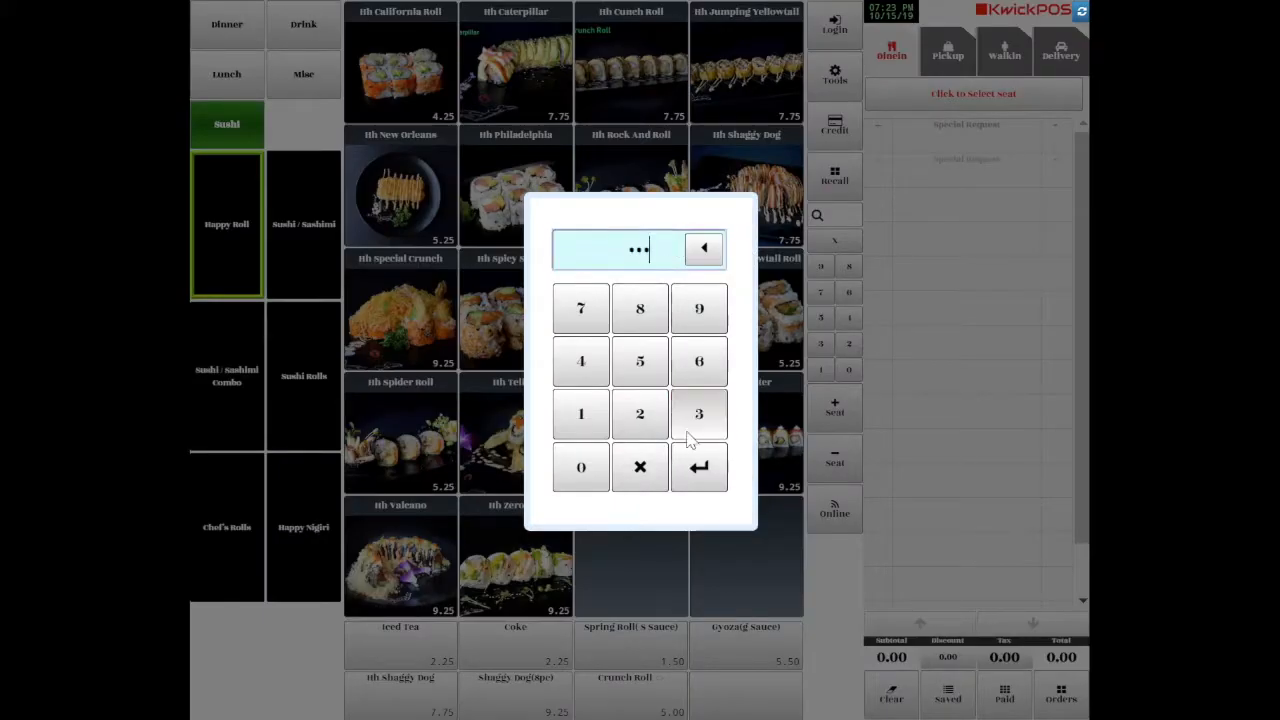
# Submit the manager PIN on the full-screen login and enter the order screen.
pyautogui.click(698, 467)
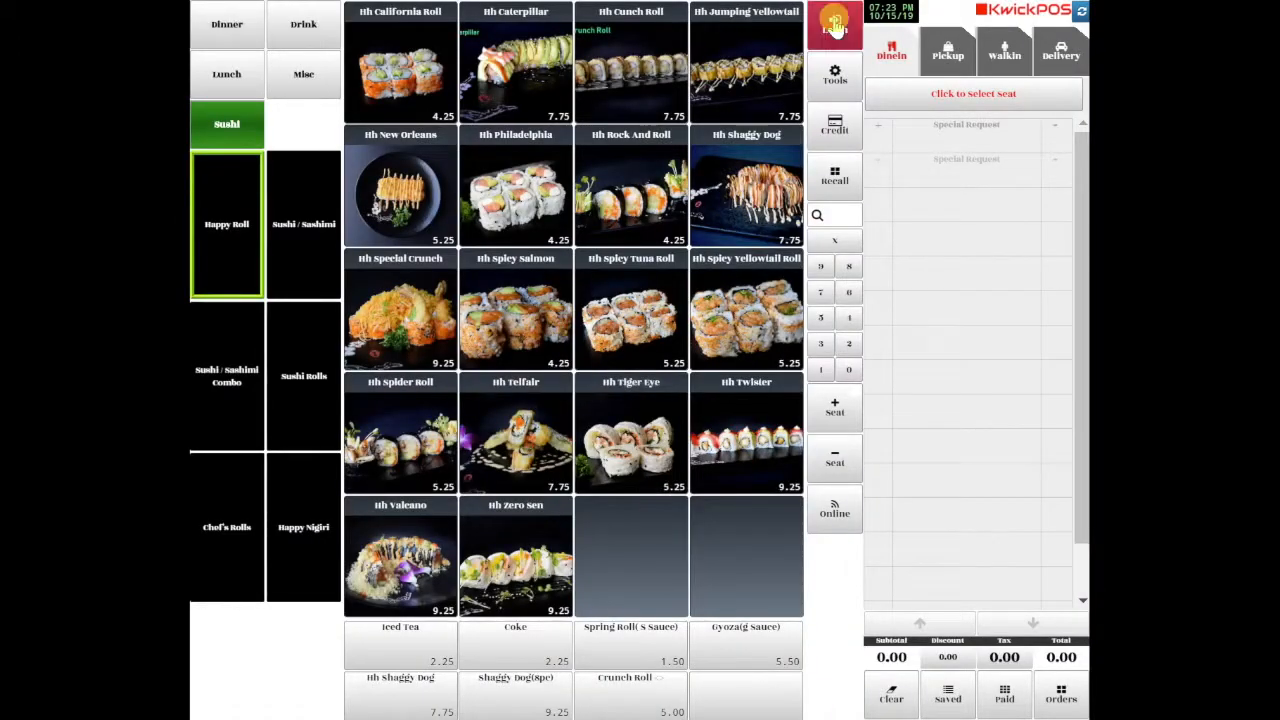
pyautogui.click(834, 20)
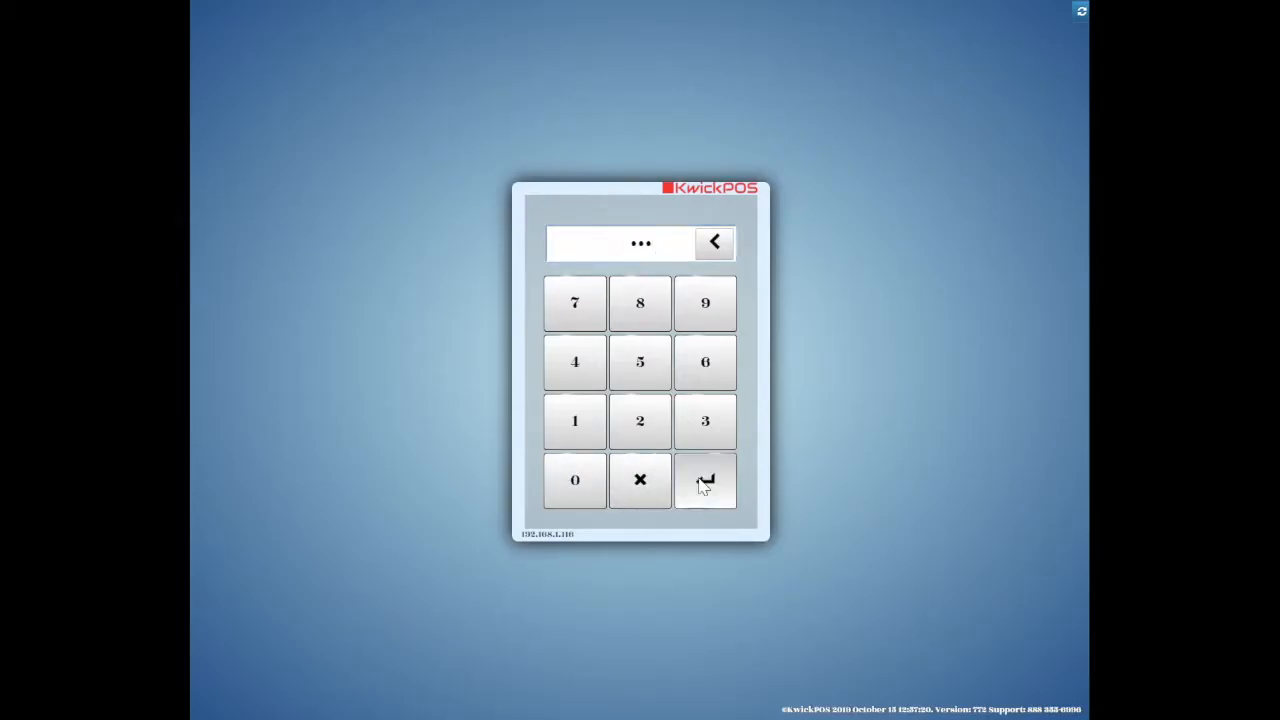
pyautogui.click(705, 480)
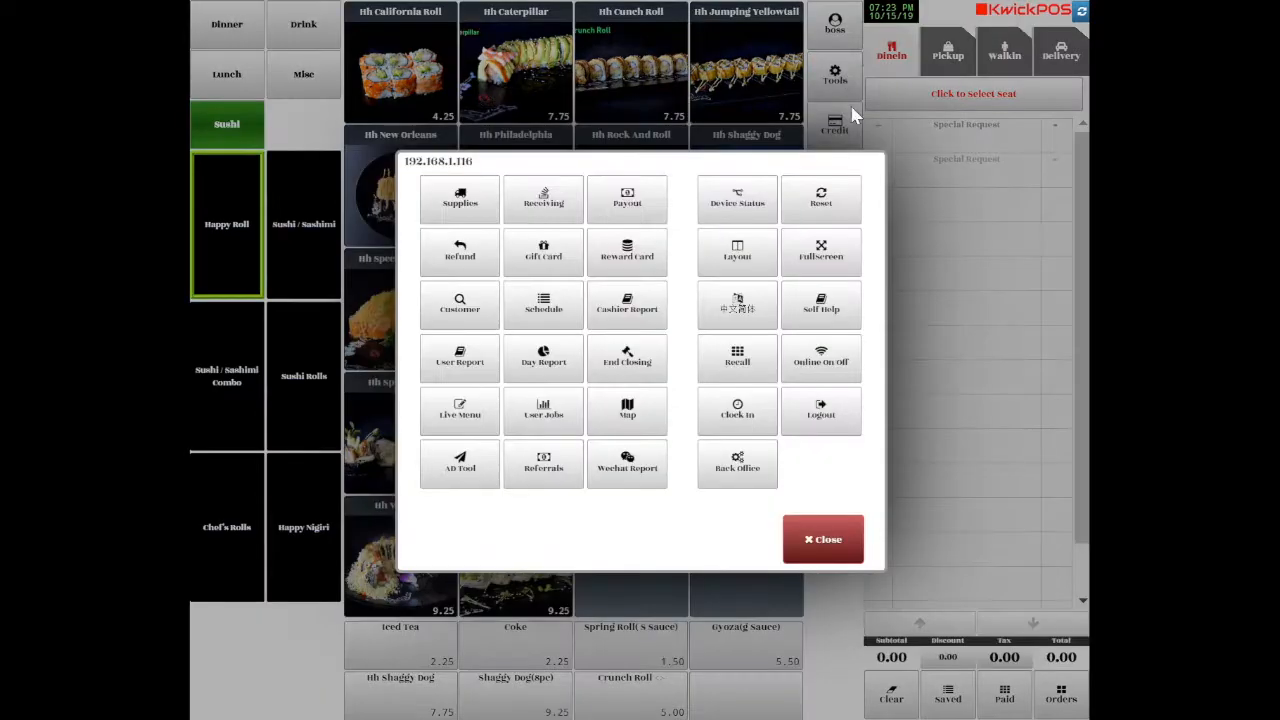
pyautogui.moveTo(737, 468)
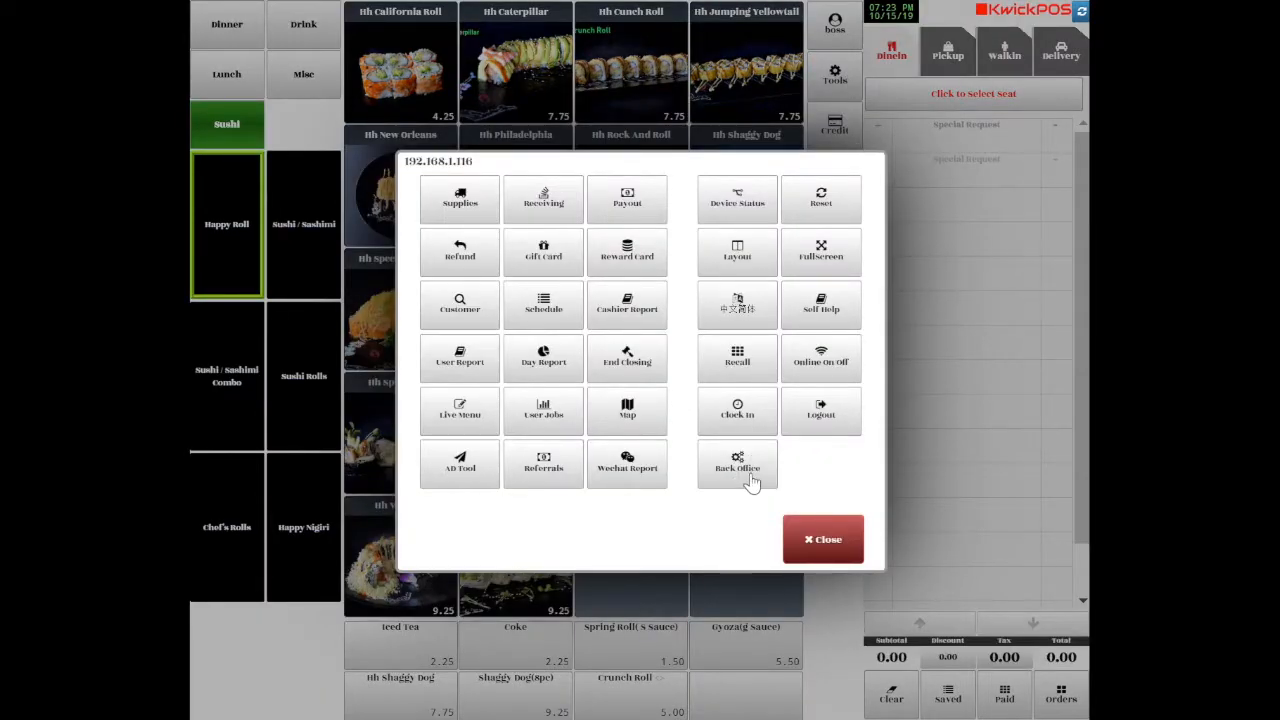
pyautogui.moveTo(752, 487)
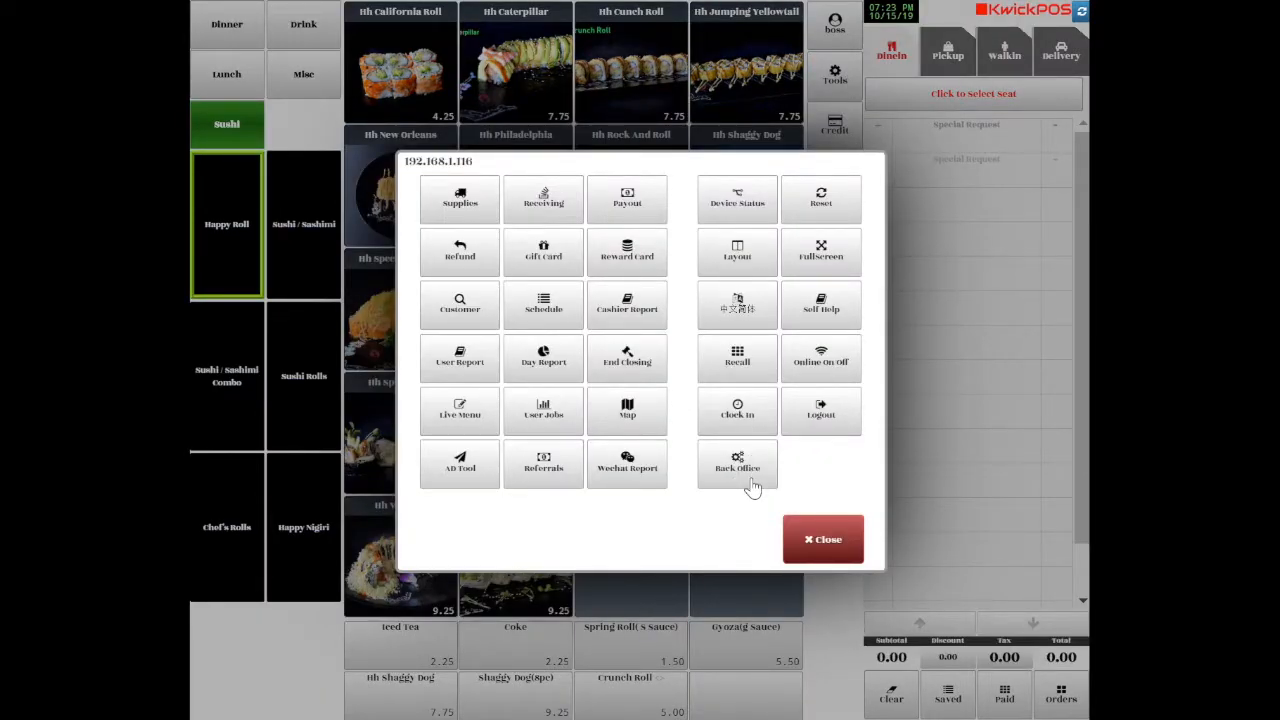
pyautogui.moveTo(498, 200)
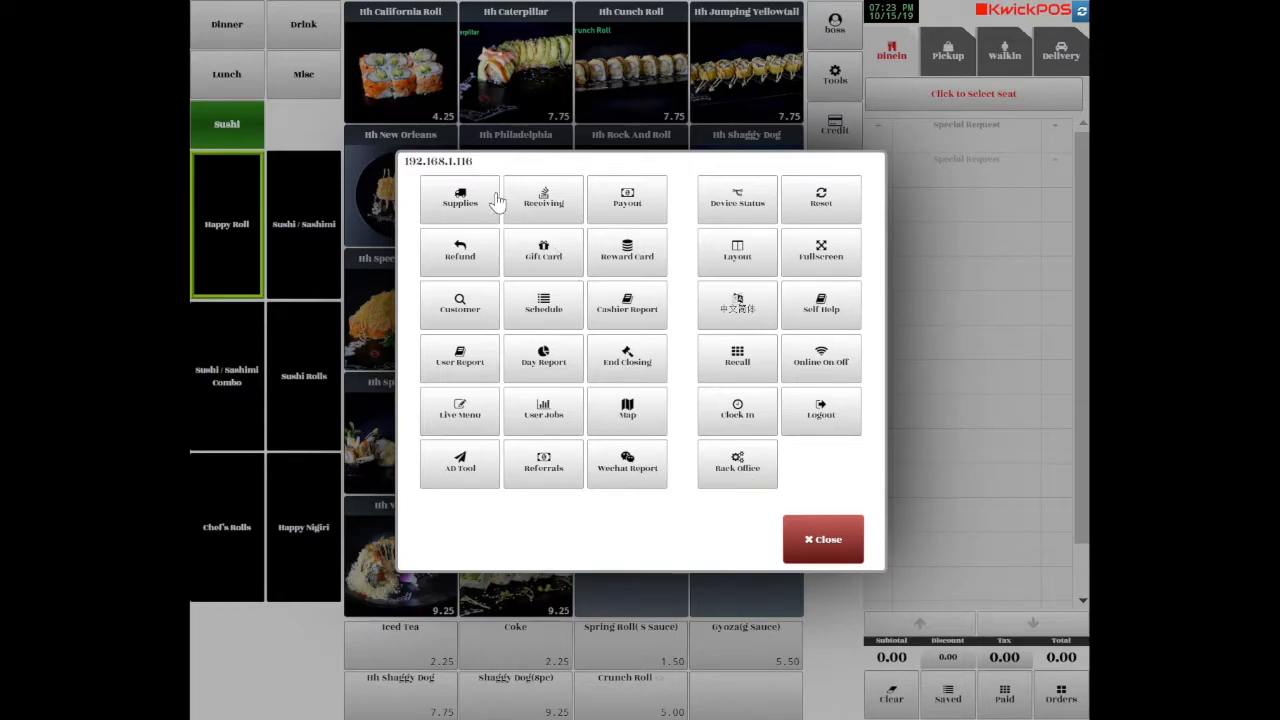
pyautogui.moveTo(503, 278)
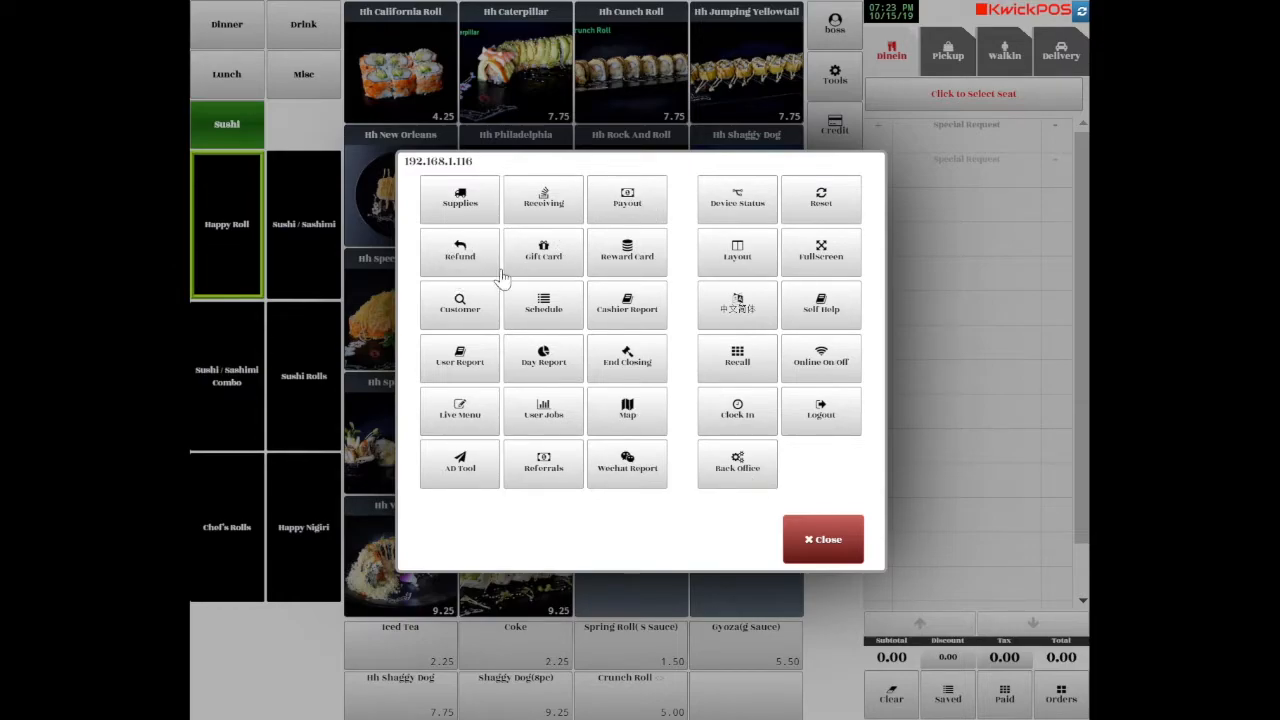
pyautogui.moveTo(535, 360)
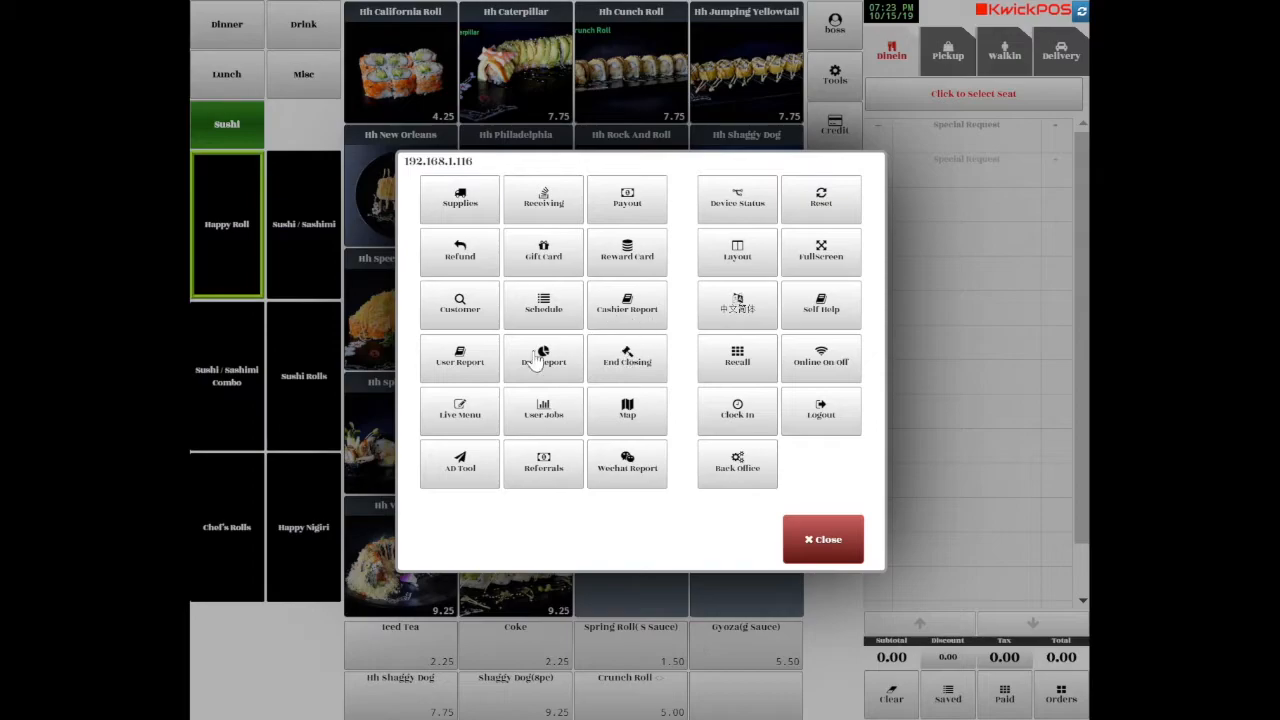
pyautogui.moveTo(829, 517)
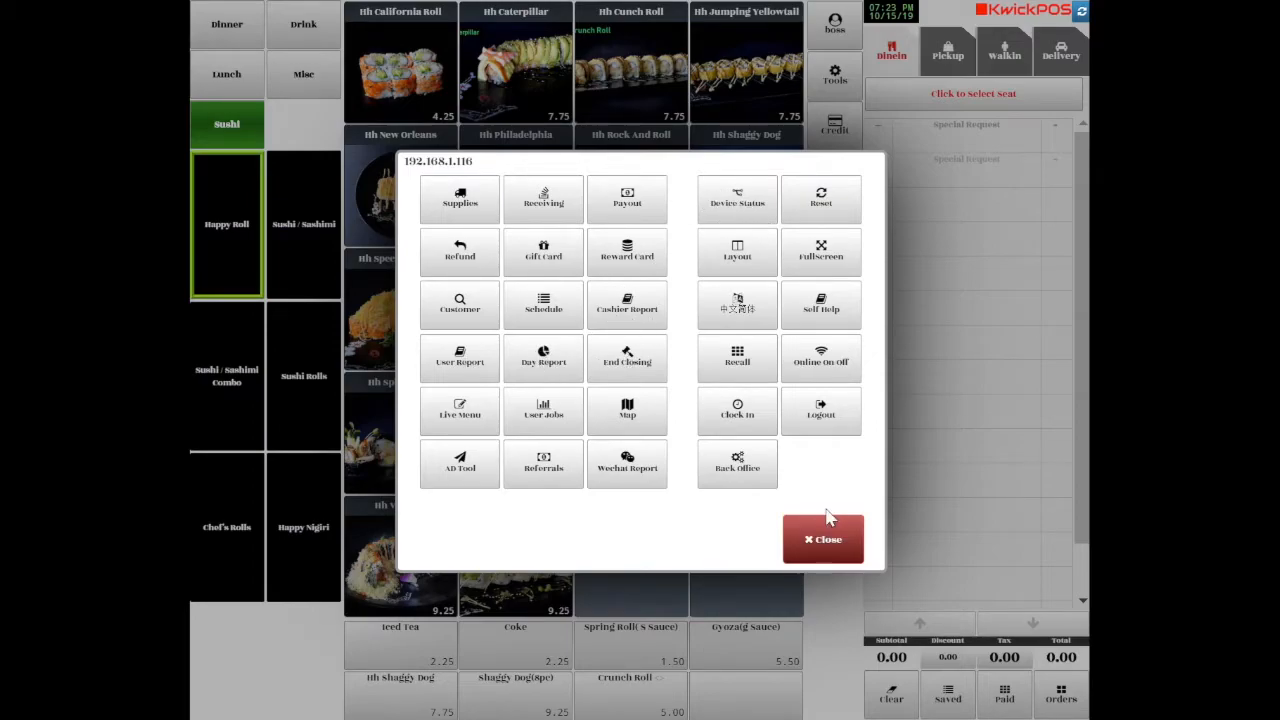
pyautogui.moveTo(770, 253)
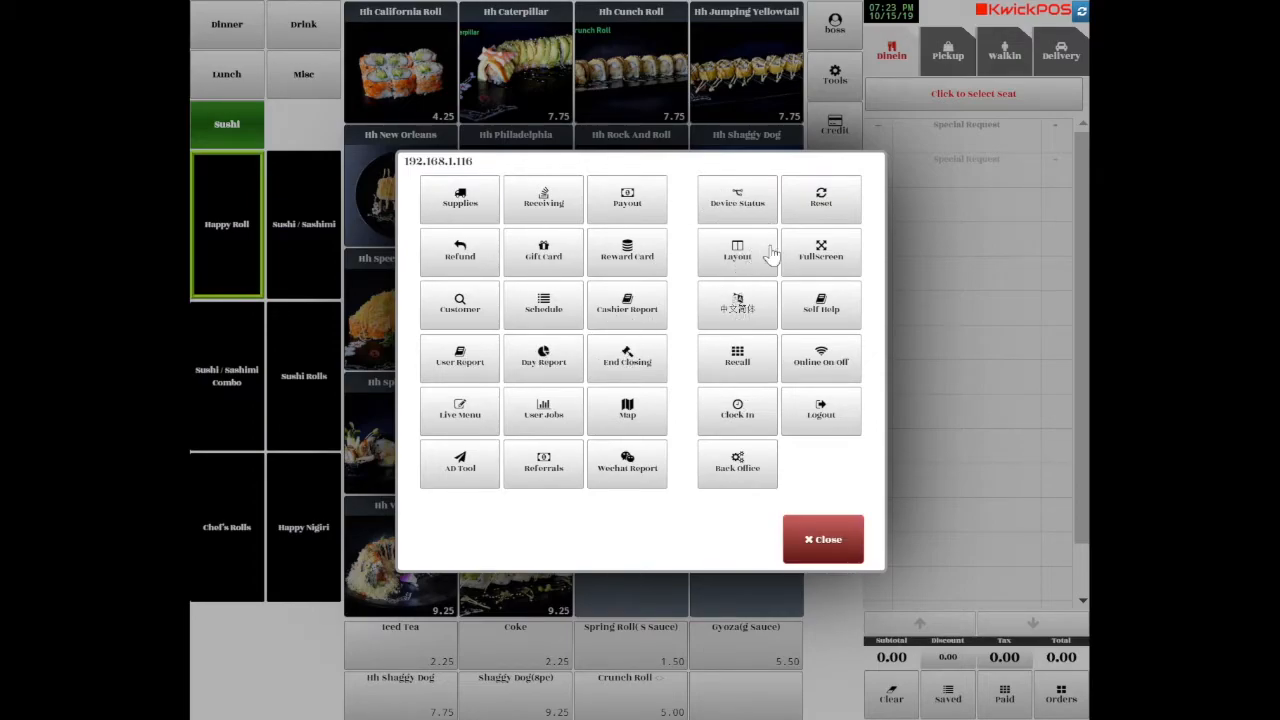
pyautogui.moveTo(755, 258)
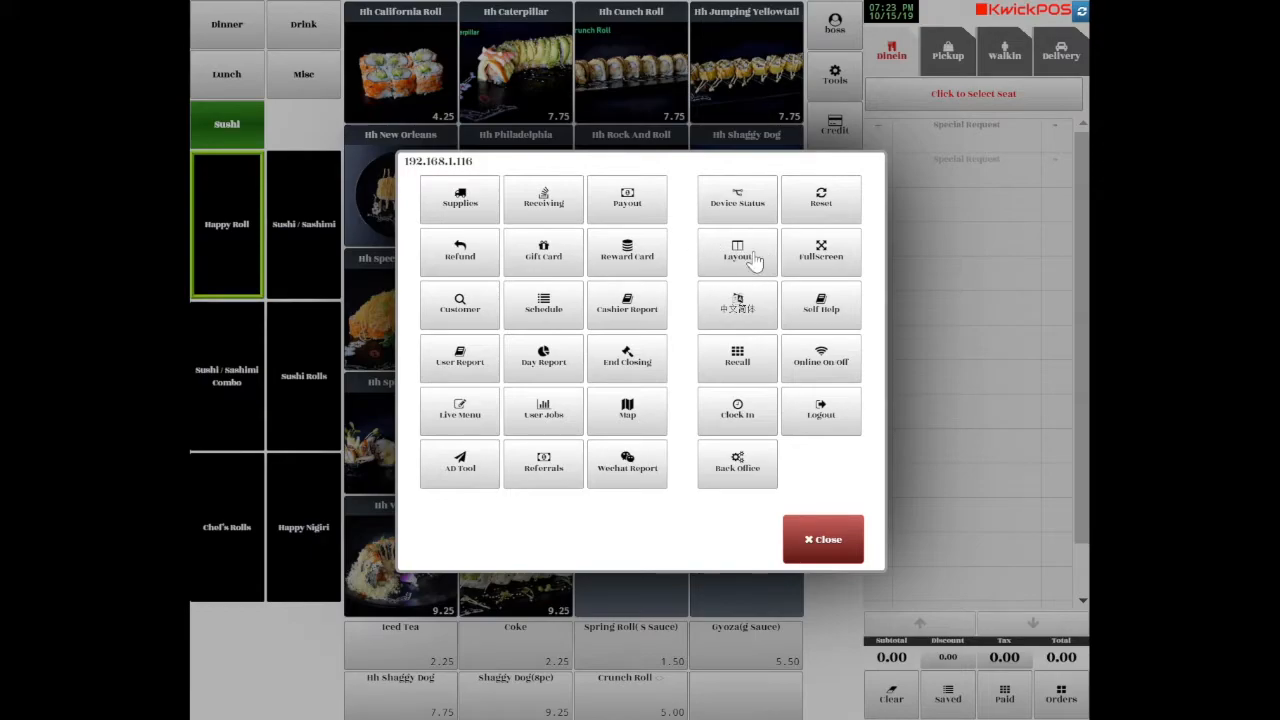
# Open the screen layout editor from the Tools panel.
pyautogui.click(737, 252)
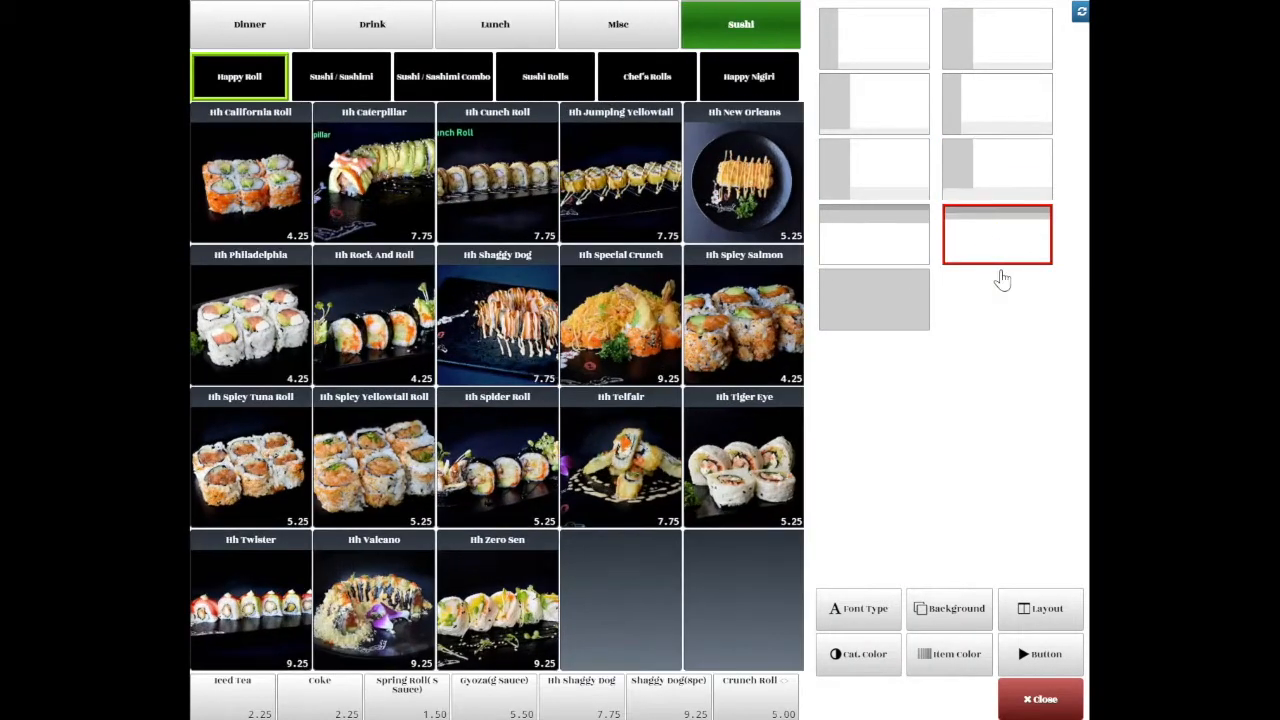
pyautogui.moveTo(1040, 608)
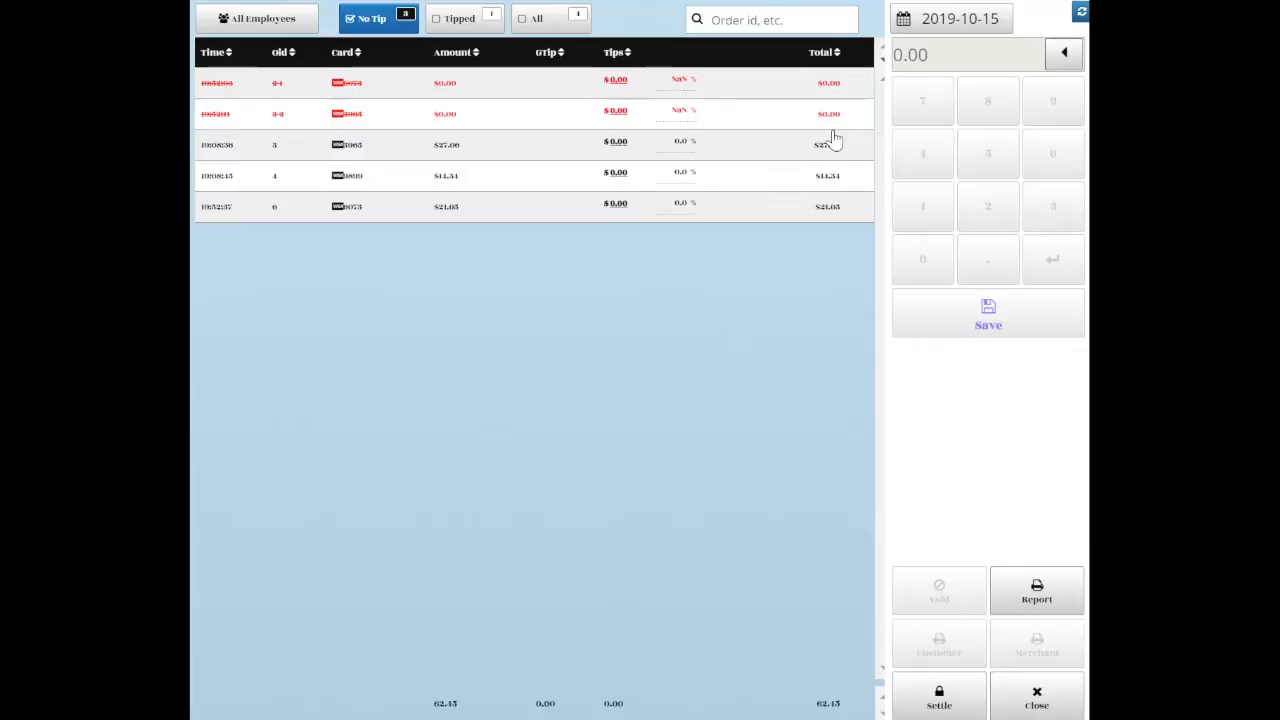
# Close the credit transactions list to return to the Happy Roll items.
pyautogui.click(459, 18)
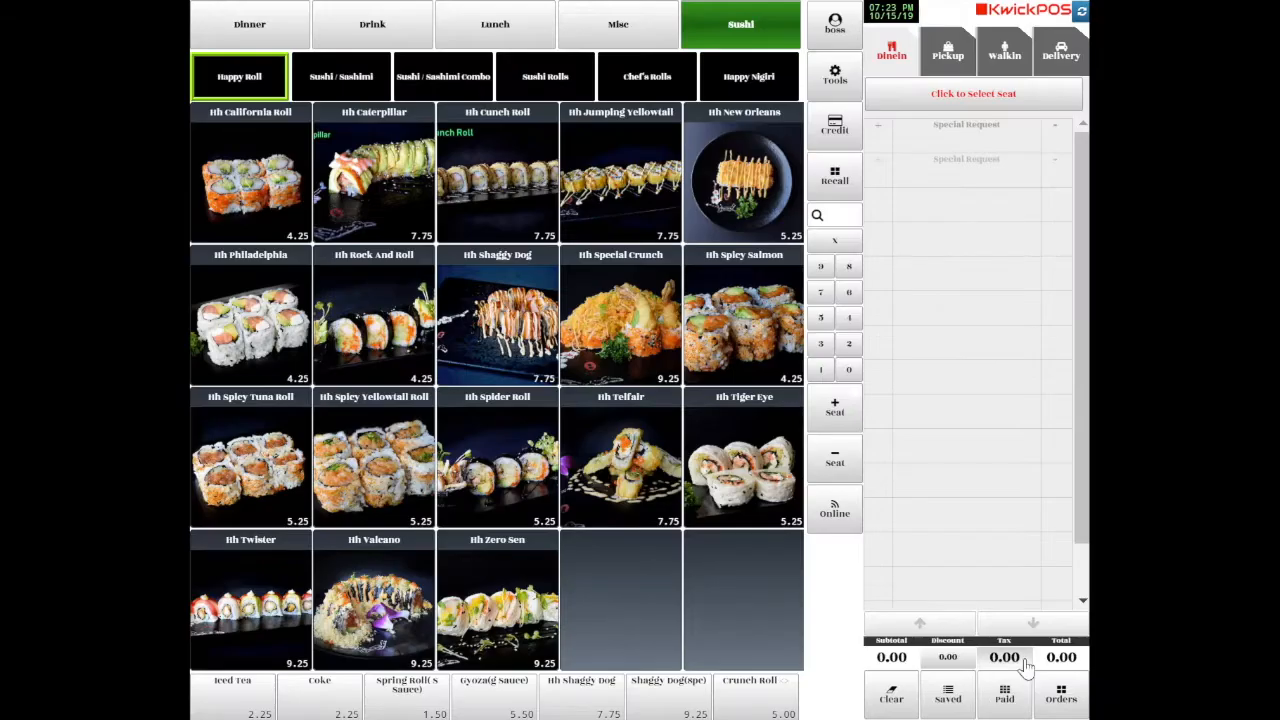
pyautogui.moveTo(860, 415)
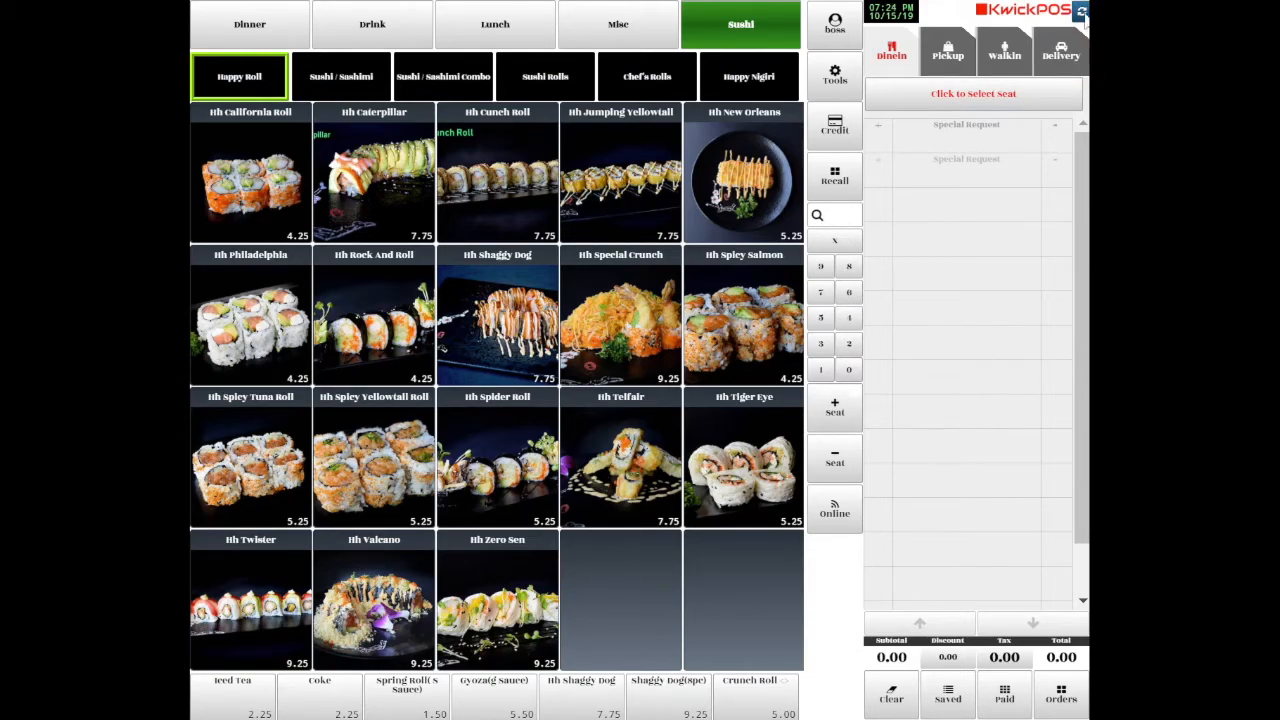
pyautogui.click(249, 24)
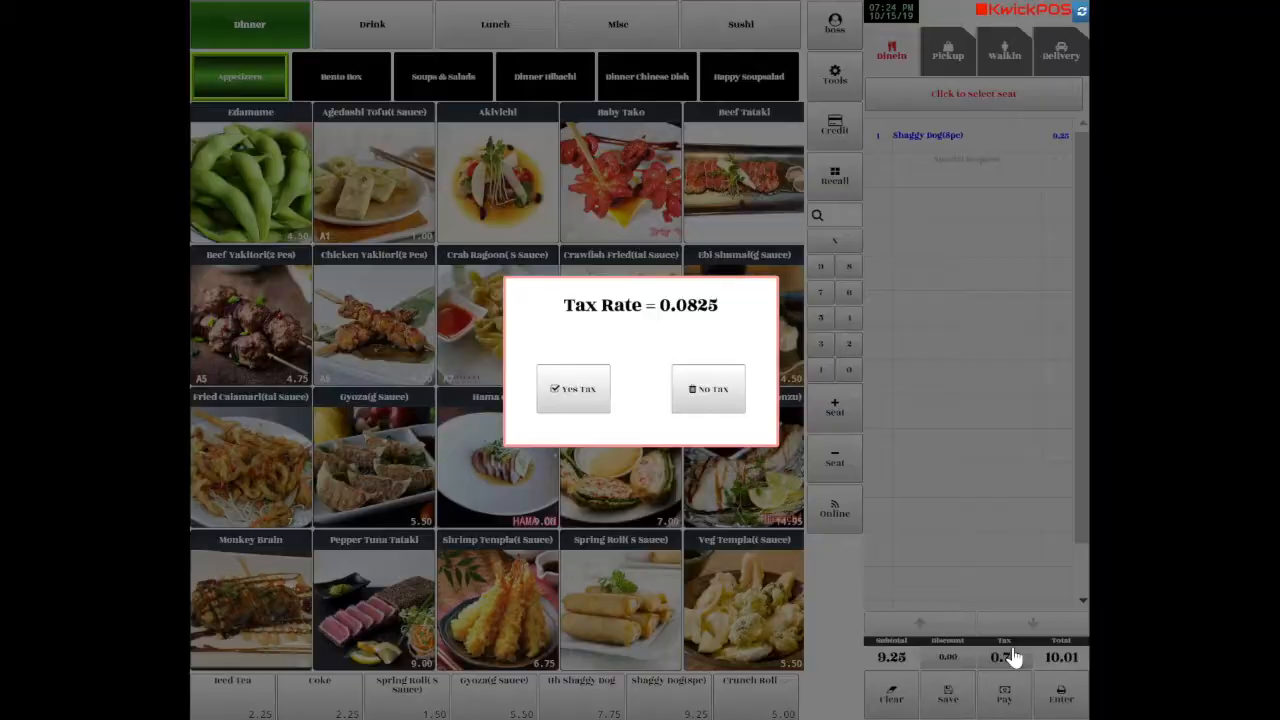
# Answer the 0.0825 tax prompt, then leave the table map for ordering.
pyautogui.click(708, 388)
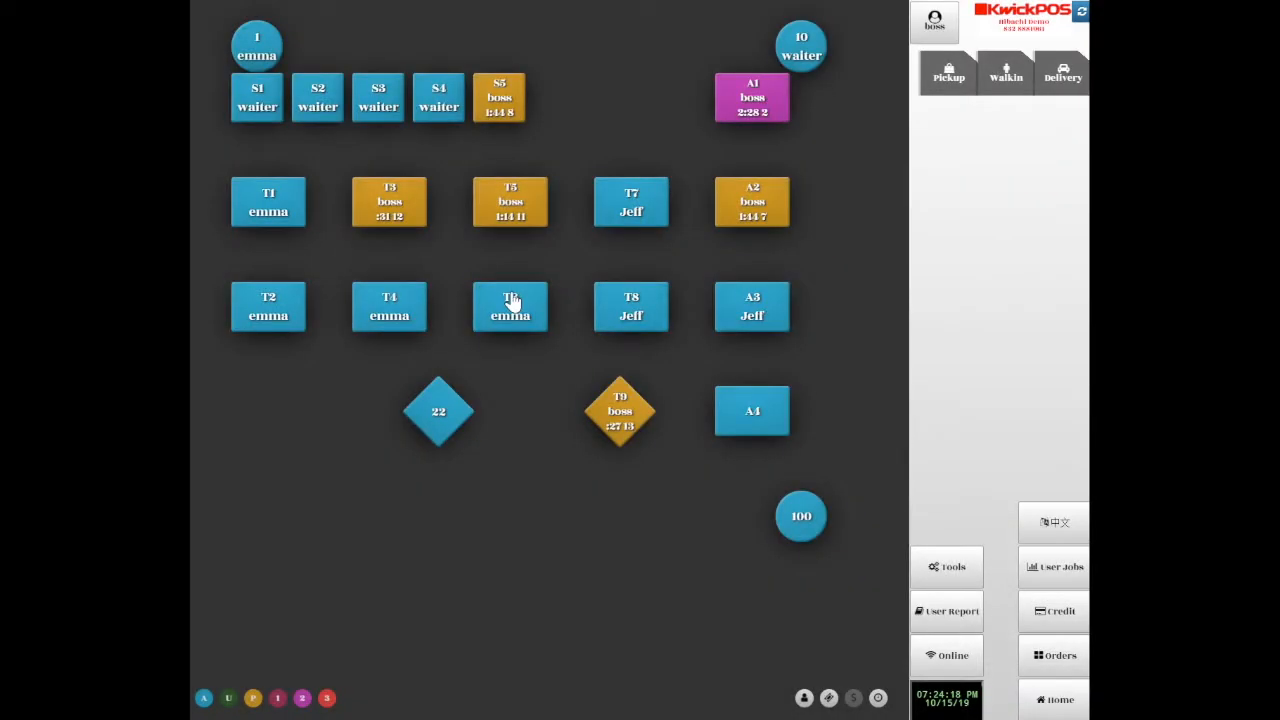
pyautogui.click(510, 306)
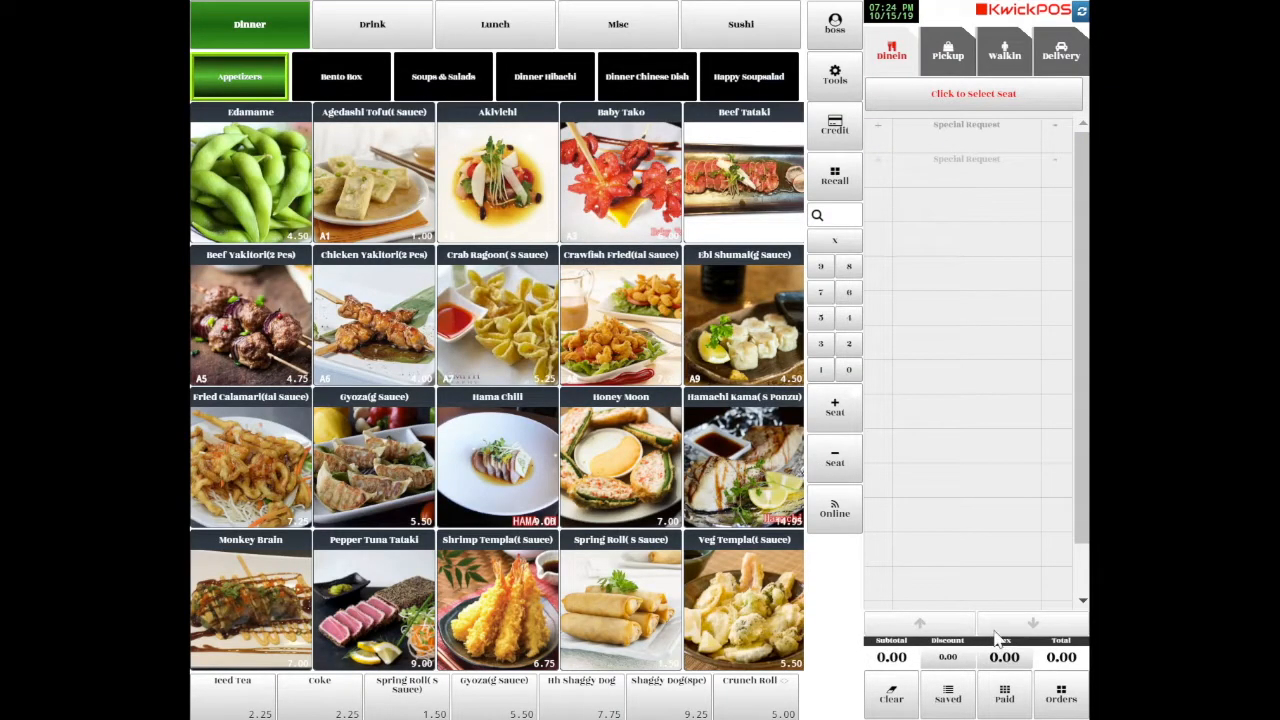